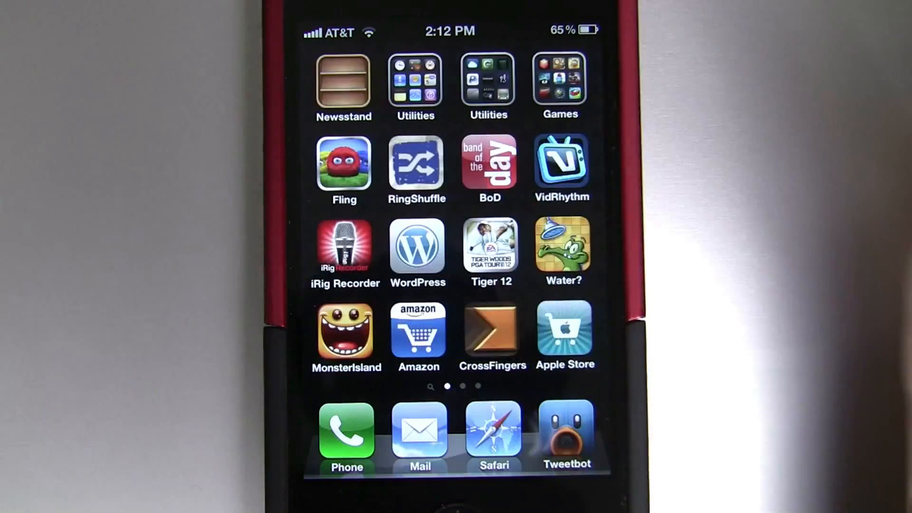
# Swipe the iPhone home screen to the page holding the Seamless app
pyautogui.hscroll(-3)
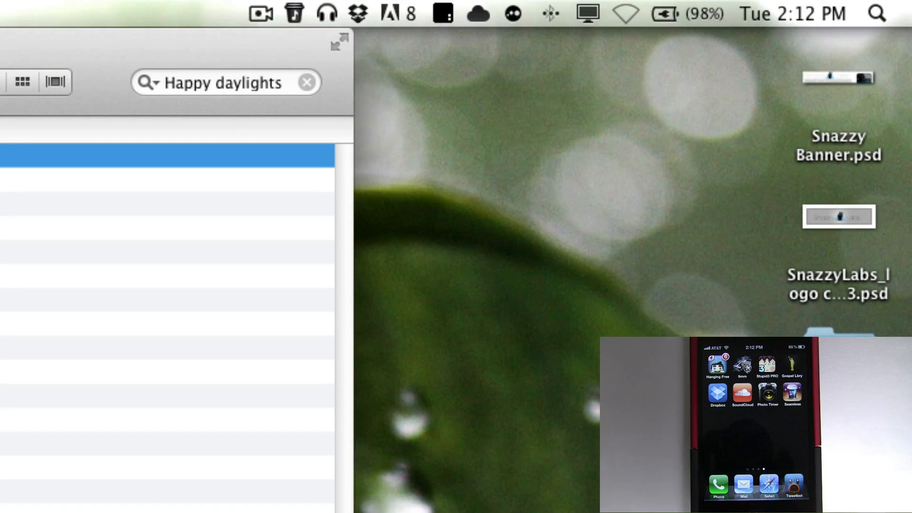
# Check the Seamless menu bar status on the Mac before pairing
pyautogui.click(294, 13)
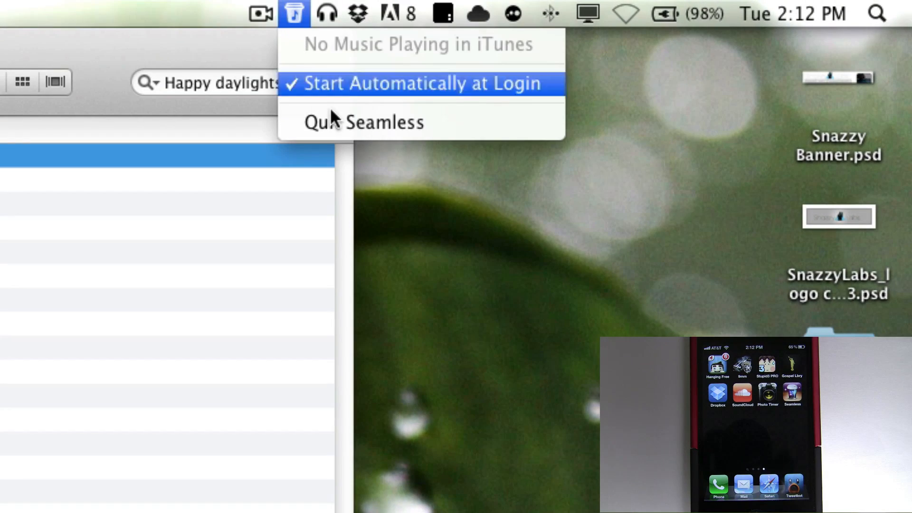
pyautogui.moveTo(330, 88)
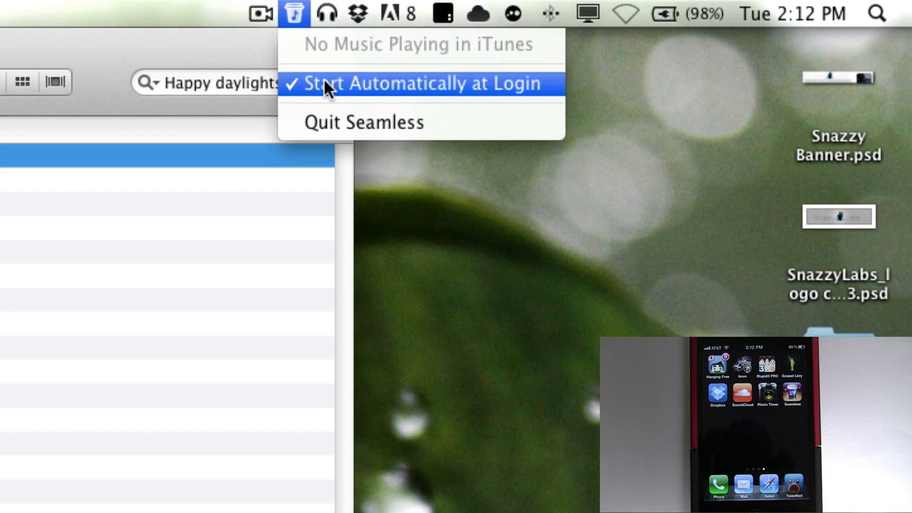
pyautogui.moveTo(293, 23)
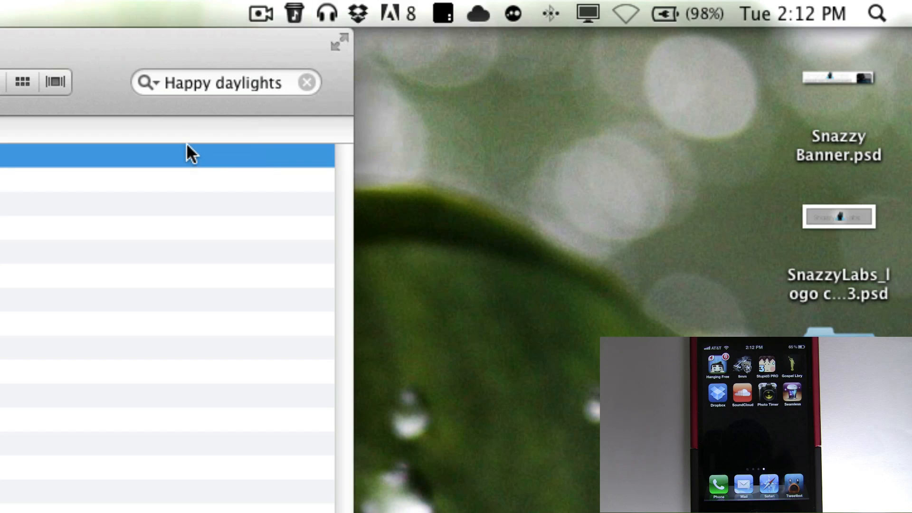
pyautogui.moveTo(296, 11)
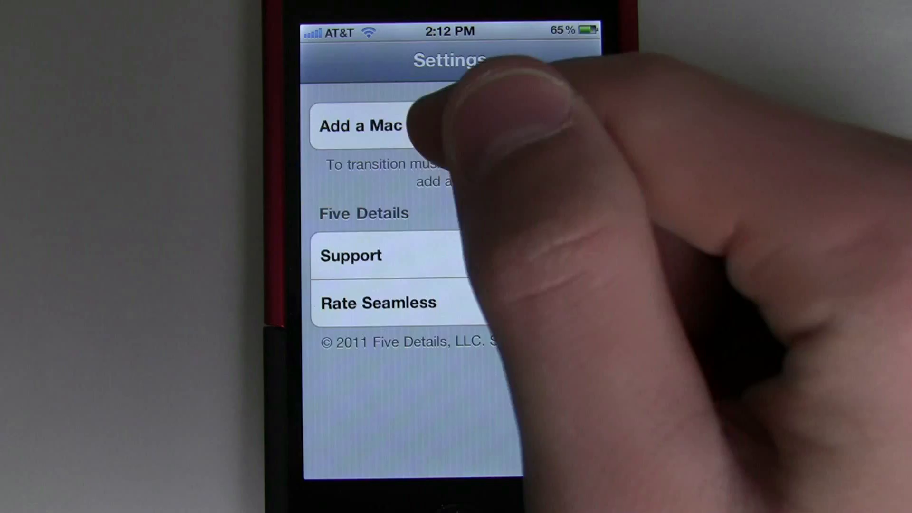
# Pair the iPhone with the MacBook Air and allow music transitions on the Mac
pyautogui.click(361, 125)
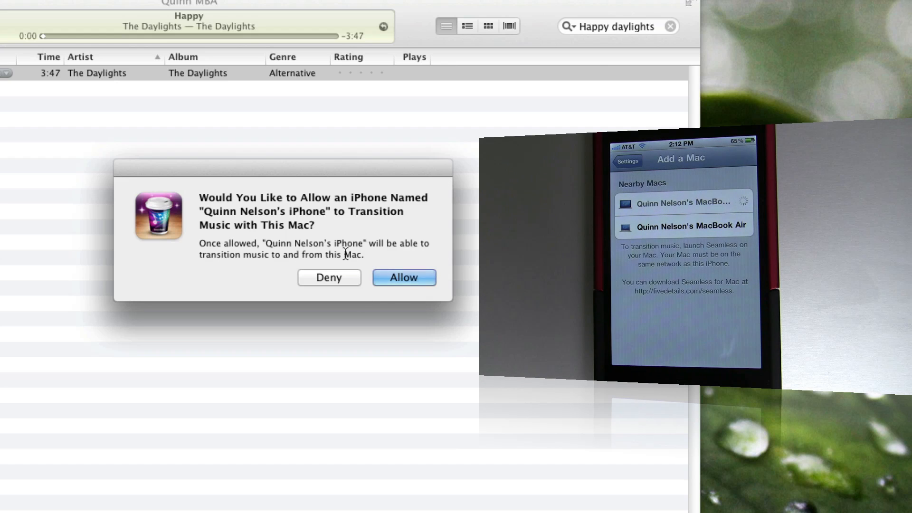
pyautogui.click(404, 278)
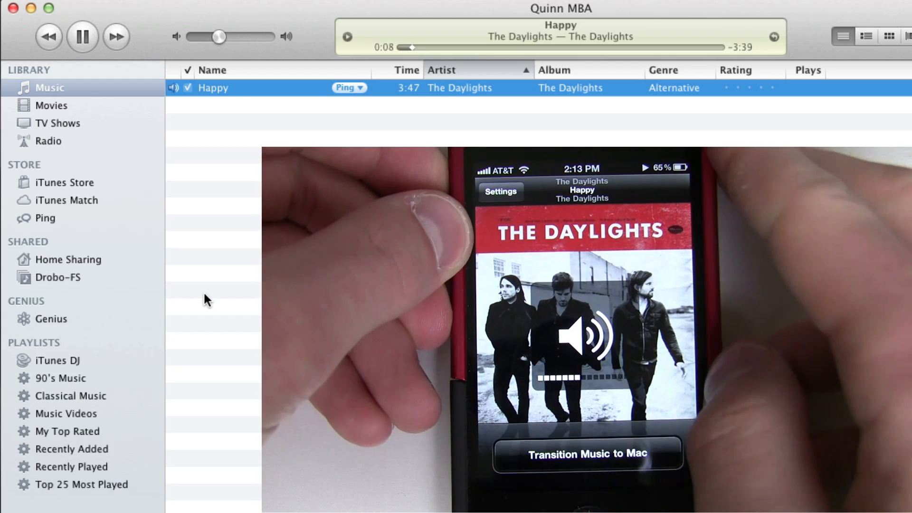
# Hand Happy by The Daylights over from the iPhone to iTunes on the Mac
pyautogui.click(82, 36)
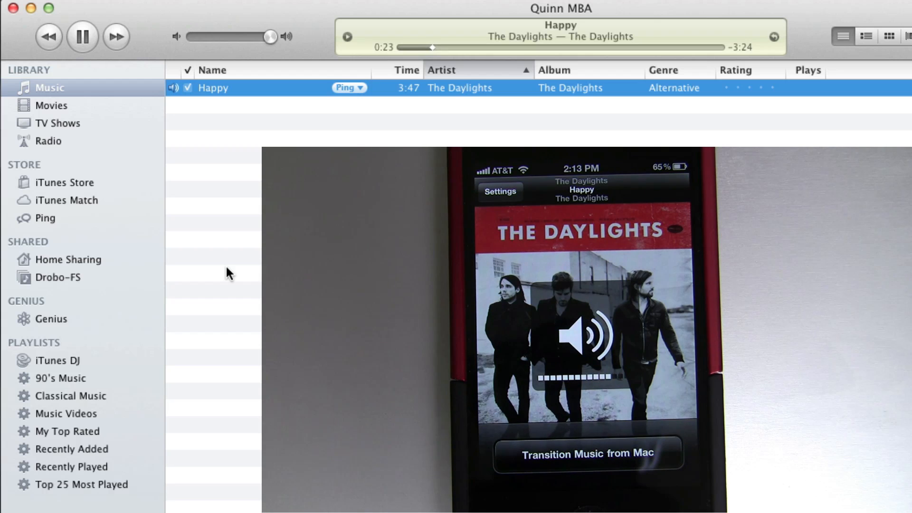
# Pause Happy in iTunes so the iPhone reports no music playing
pyautogui.click(81, 36)
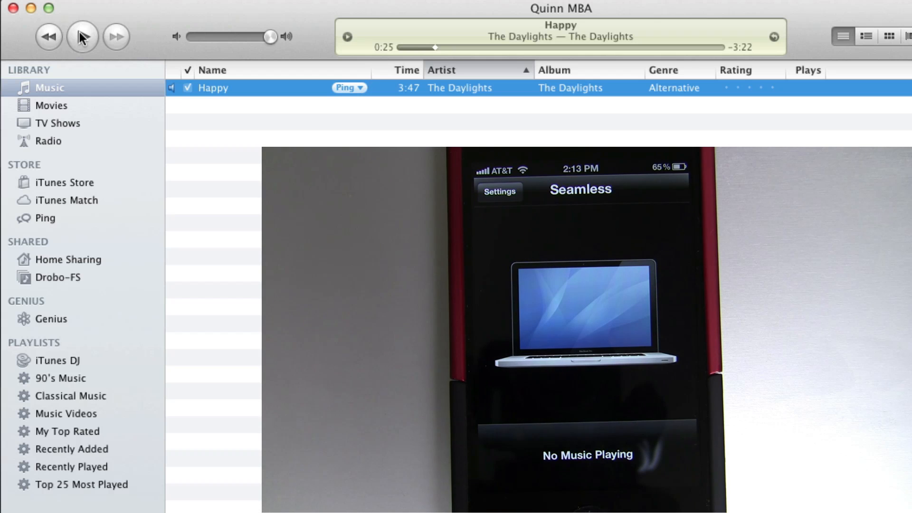
pyautogui.click(83, 36)
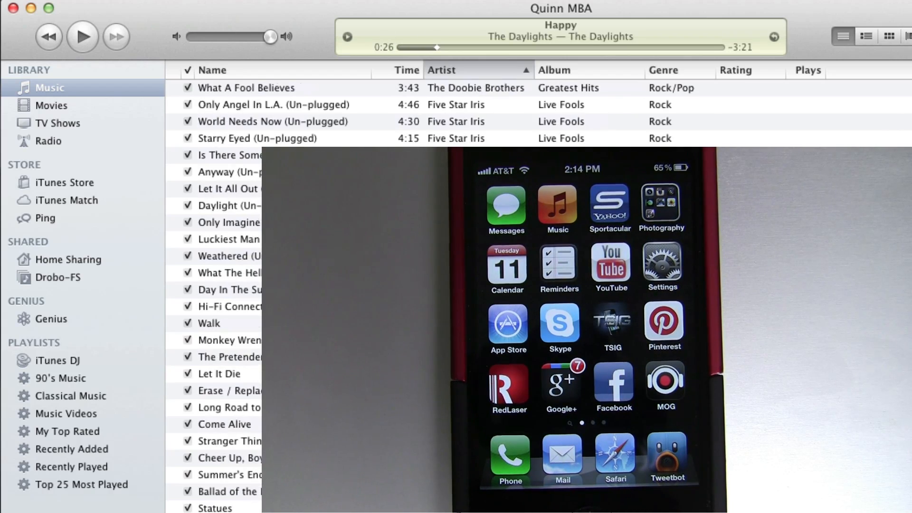
# Play Foo Fighters' Let It Die in iTunes, then pause it after the iPhone reports it unsynced
pyautogui.scroll(-3)
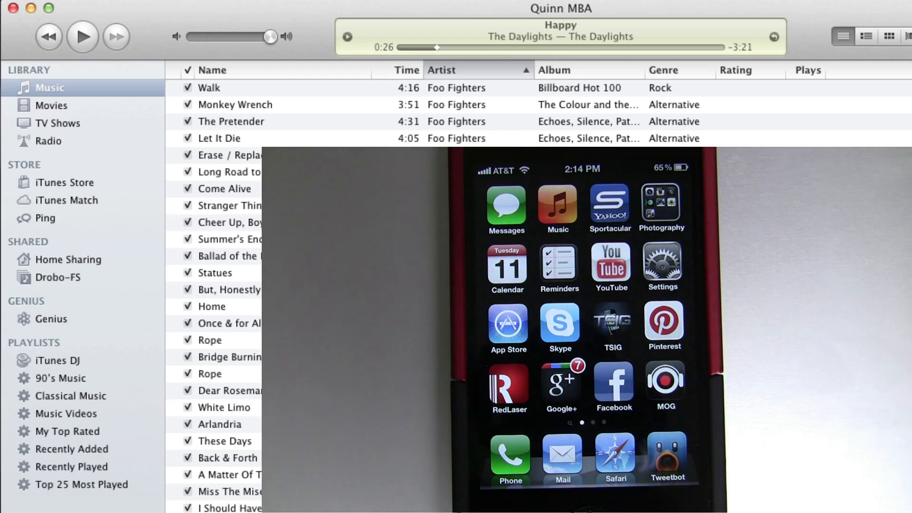
pyautogui.click(219, 137)
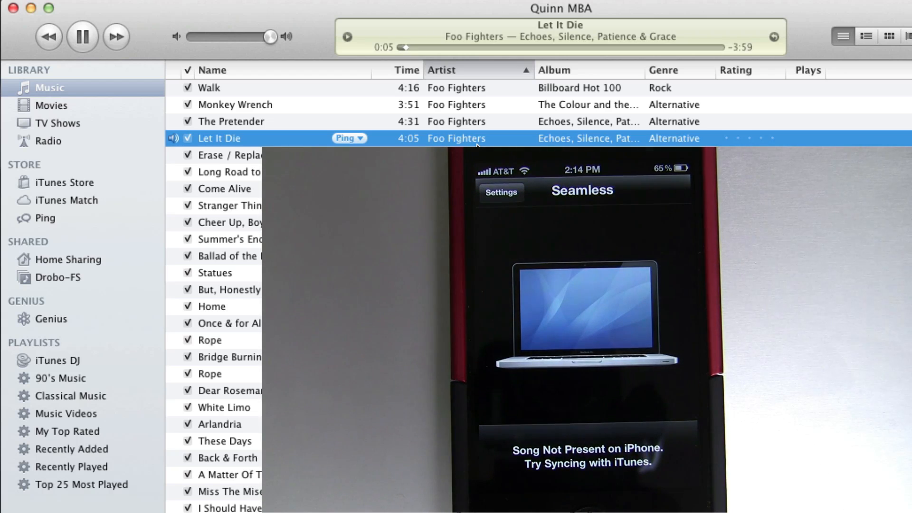
pyautogui.click(82, 36)
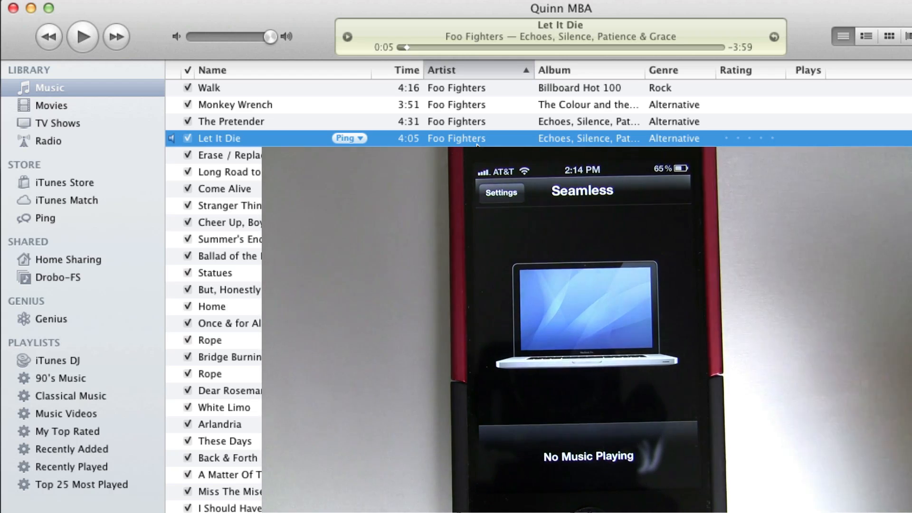